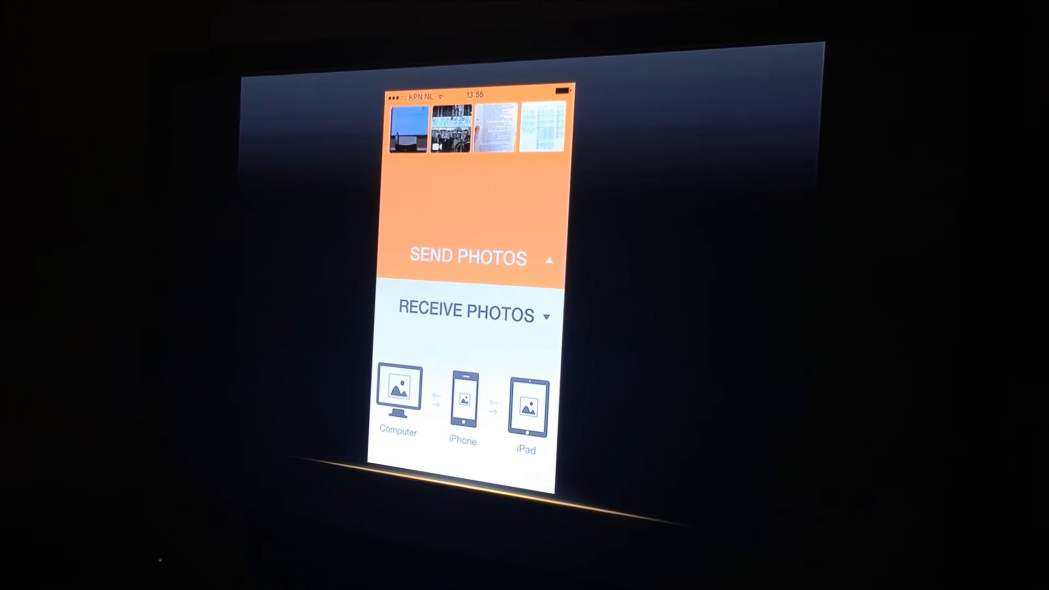
Start Send Photos and check four photos and one video from Recently Added
left_click(466, 259)
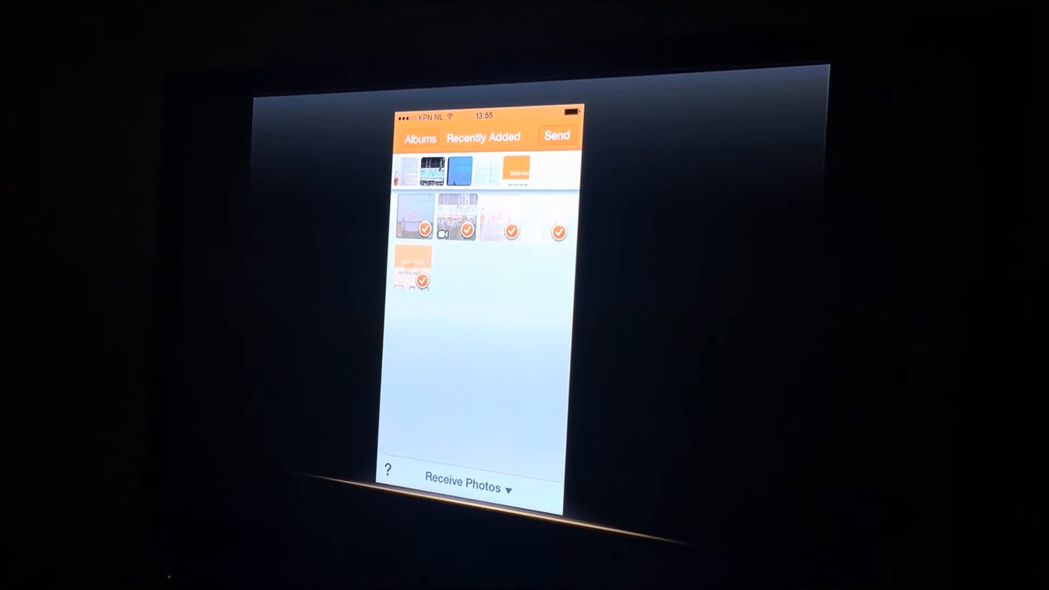
Send the checked items with Send to Computer, showing the browser download addresses
left_click(557, 135)
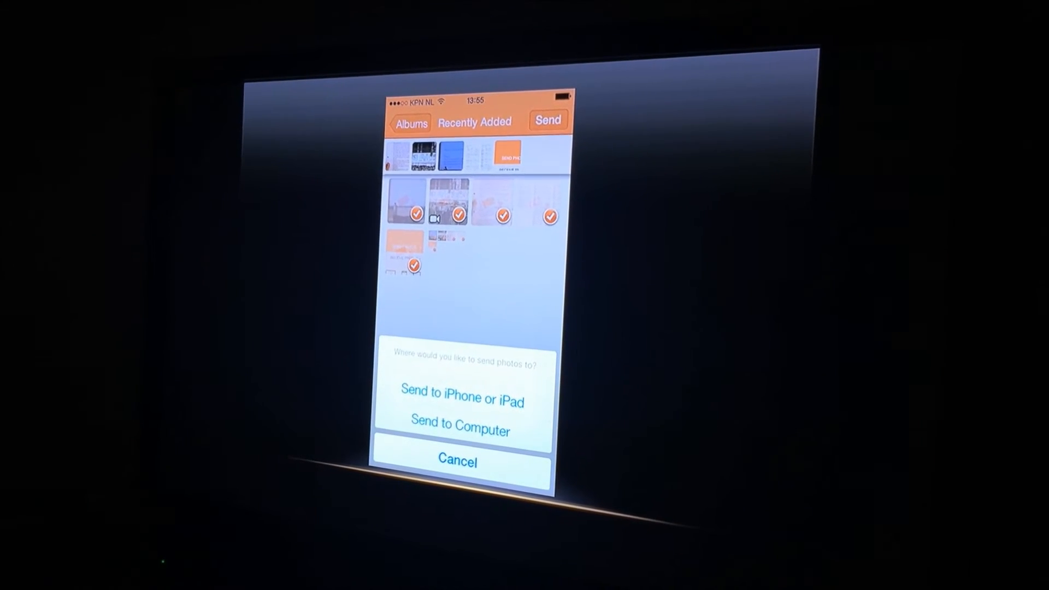
left_click(460, 430)
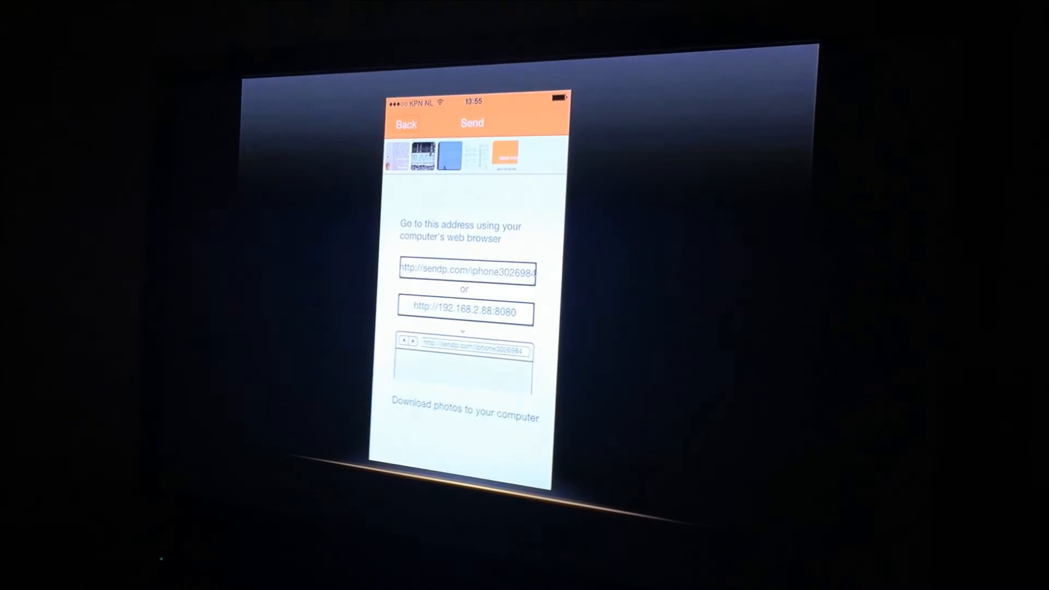